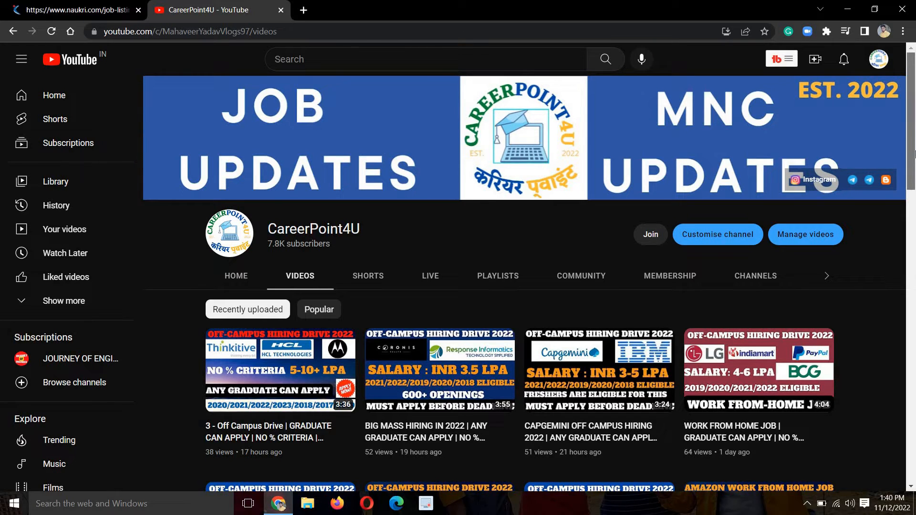
- Browse CareerPoint4U's playlists, including Tech Mahindra, Capgemini and WIPRO, on its Playlists tab
{"action": "scroll", "scroll_direction": "down", "scroll_amount": 3}
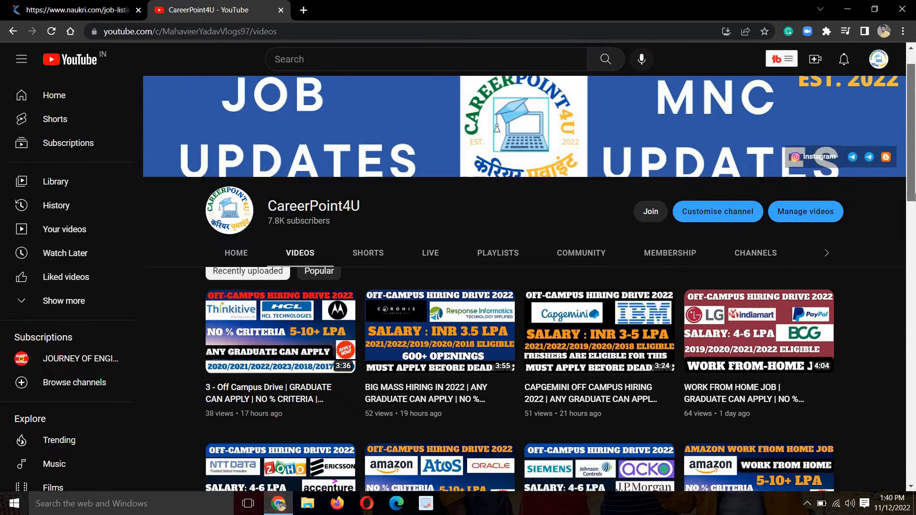
{"action": "scroll", "scroll_direction": "down", "scroll_amount": 3}
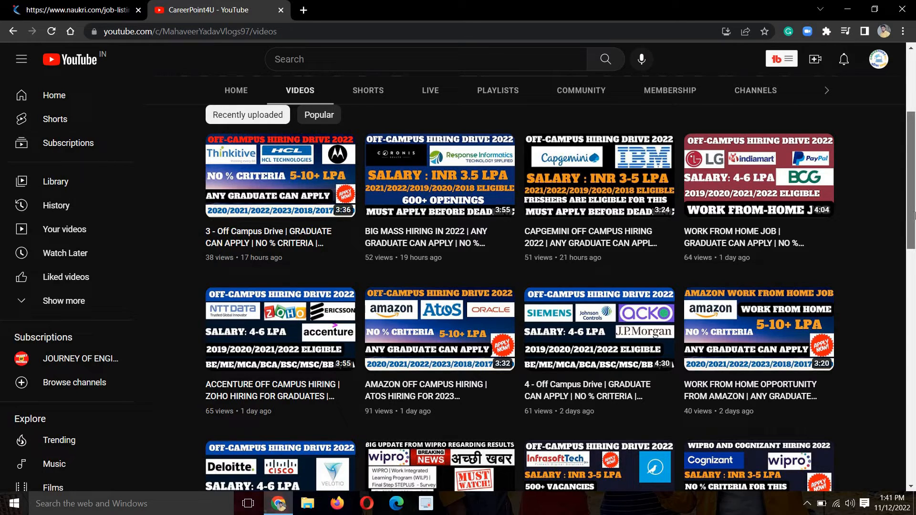
{"action": "scroll", "scroll_direction": "down", "scroll_amount": 3}
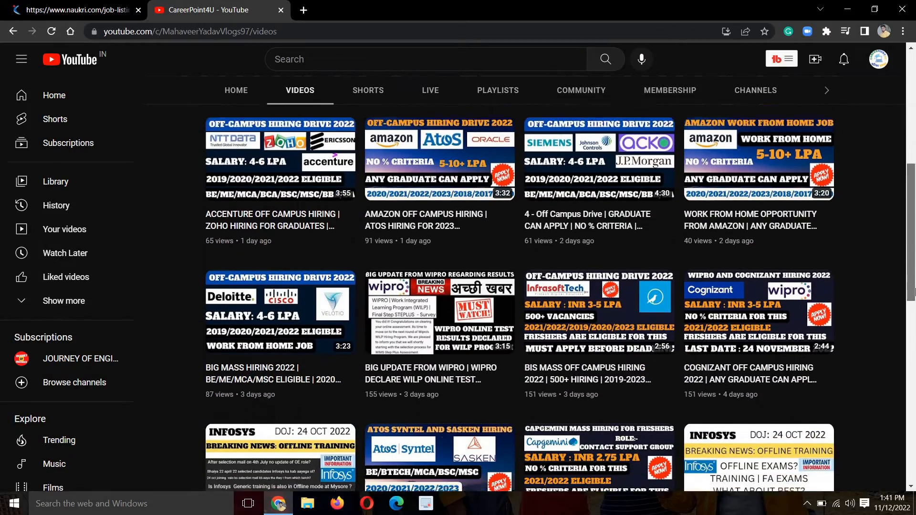
{"action": "scroll", "scroll_direction": "down", "scroll_amount": 3}
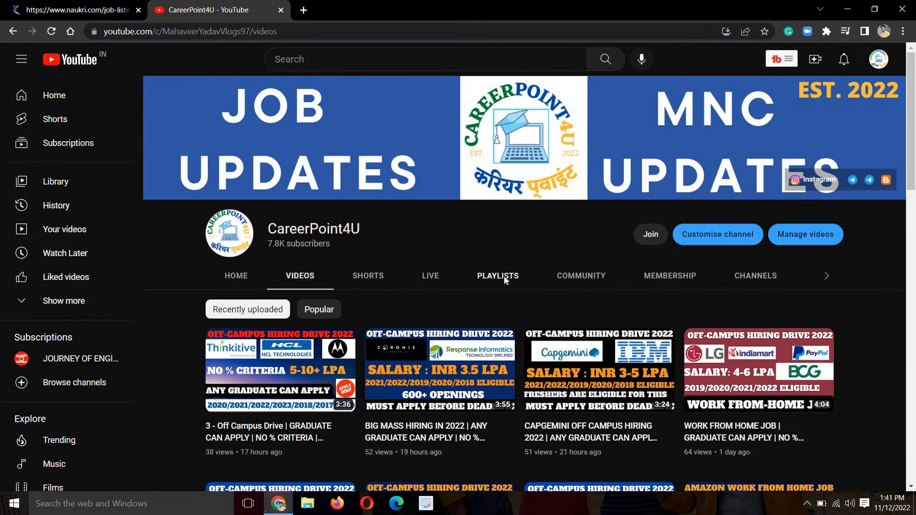
{"action": "left_click", "coordinate": [497, 275]}
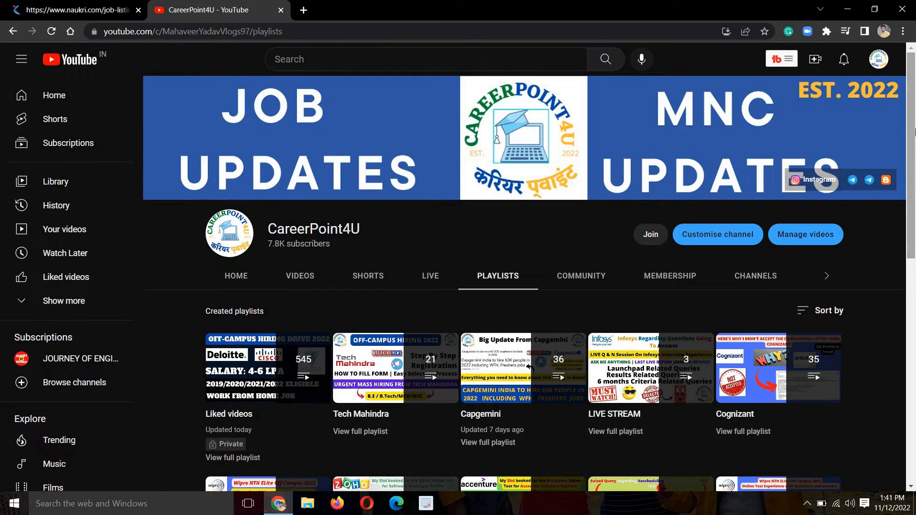
{"action": "scroll", "scroll_direction": "down", "scroll_amount": 3}
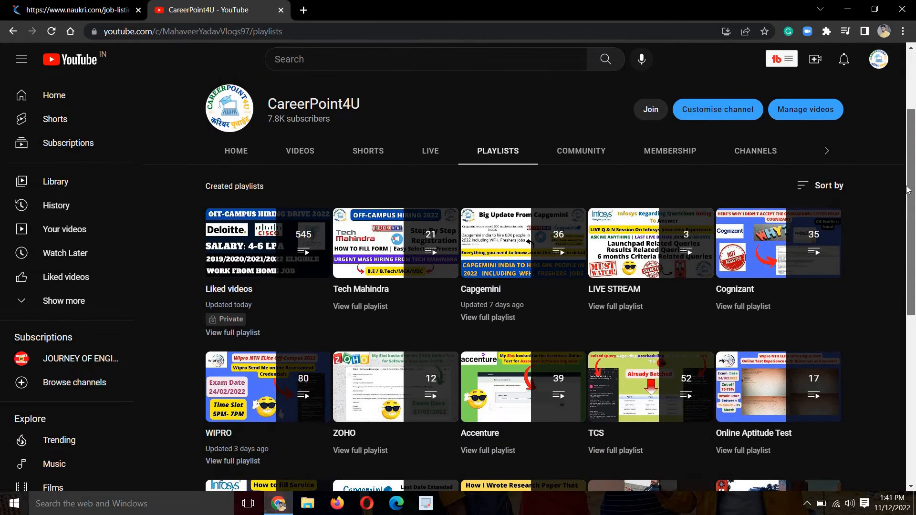
{"action": "scroll", "scroll_direction": "down", "scroll_amount": 3}
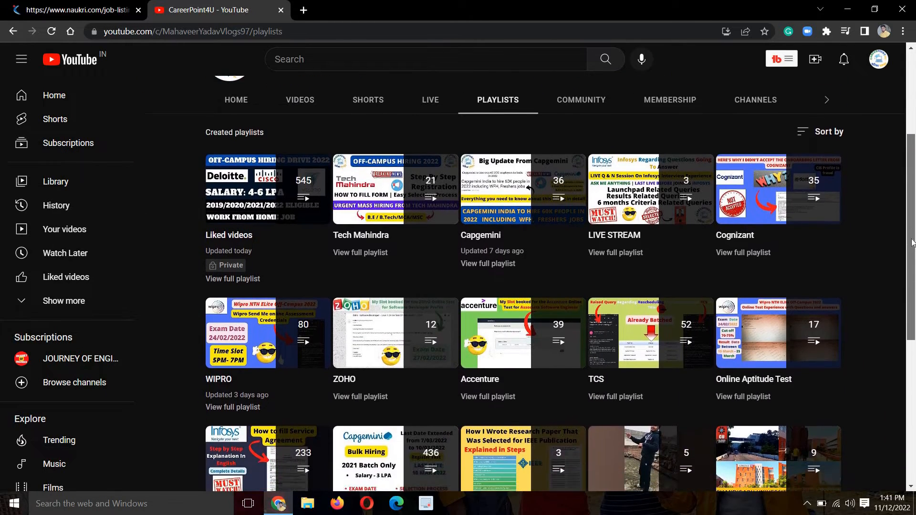
{"action": "scroll", "scroll_direction": "down", "scroll_amount": 3}
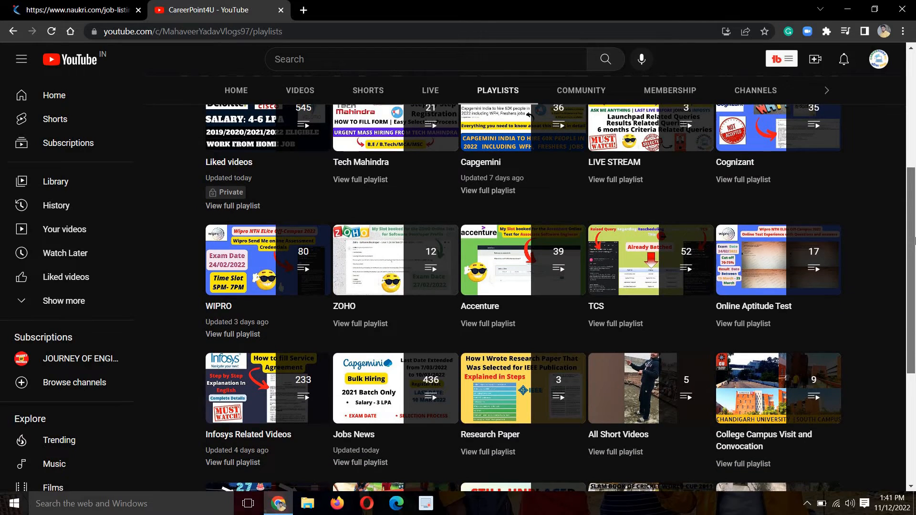
{"action": "scroll", "scroll_direction": "down", "scroll_amount": 3}
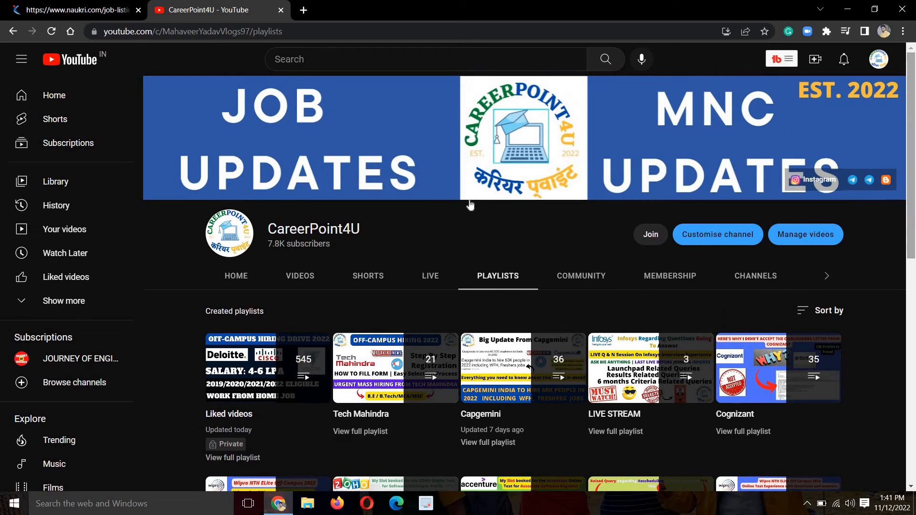
{"action": "mouse_move", "coordinate": [461, 243]}
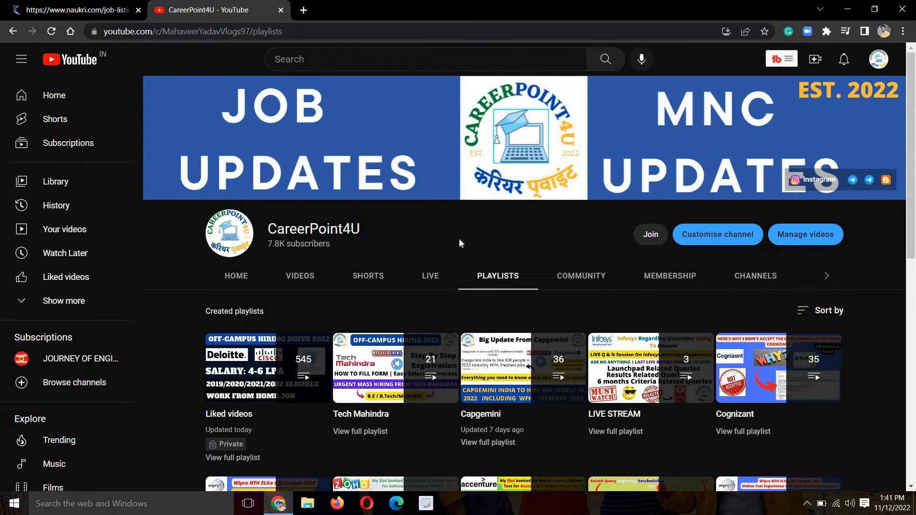
- Switch to the Amazon SPEX listing and highlight the 0–5 years experience and salary lines
{"action": "left_click", "coordinate": [70, 10]}
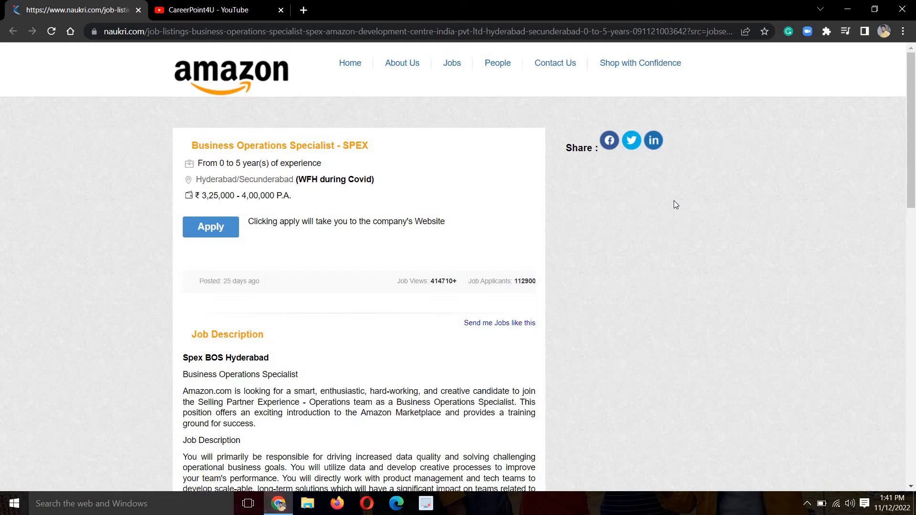
{"action": "mouse_move", "coordinate": [89, 183]}
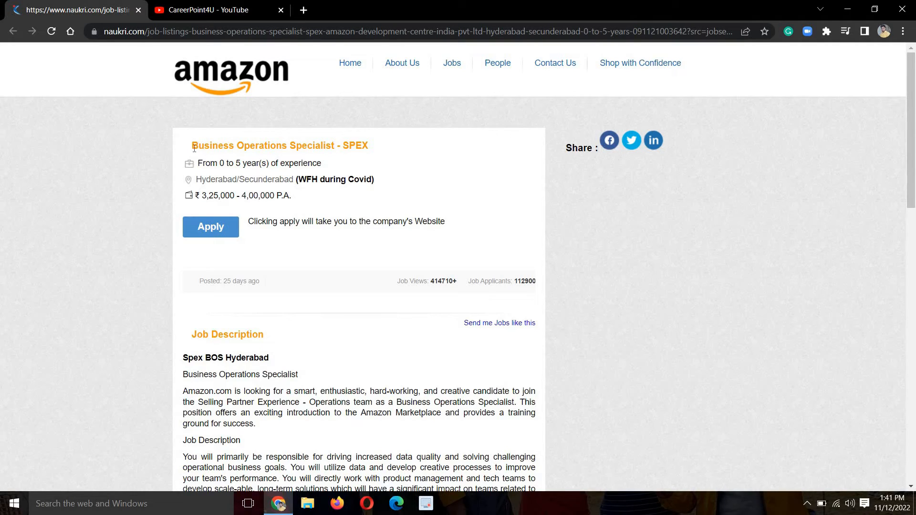
{"action": "left_click_drag", "start_coordinate": [193, 146], "coordinate": [333, 146]}
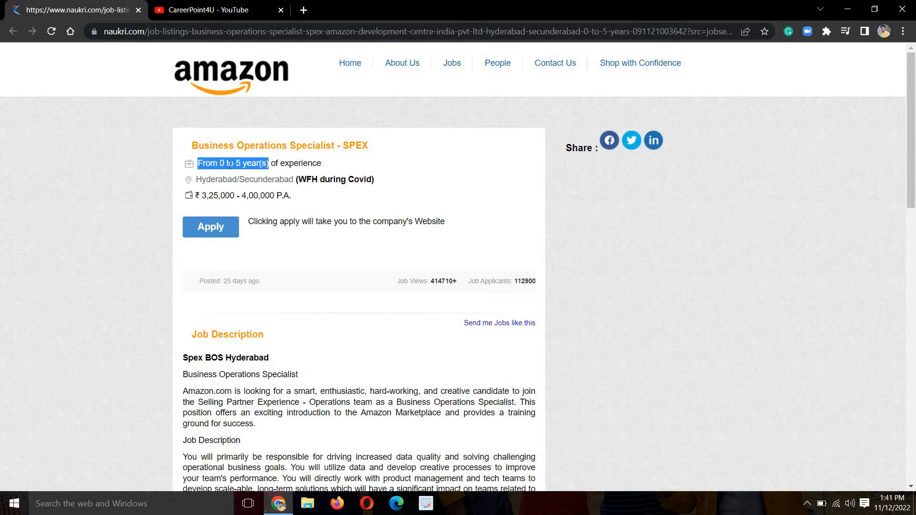
{"action": "left_click", "coordinate": [132, 213]}
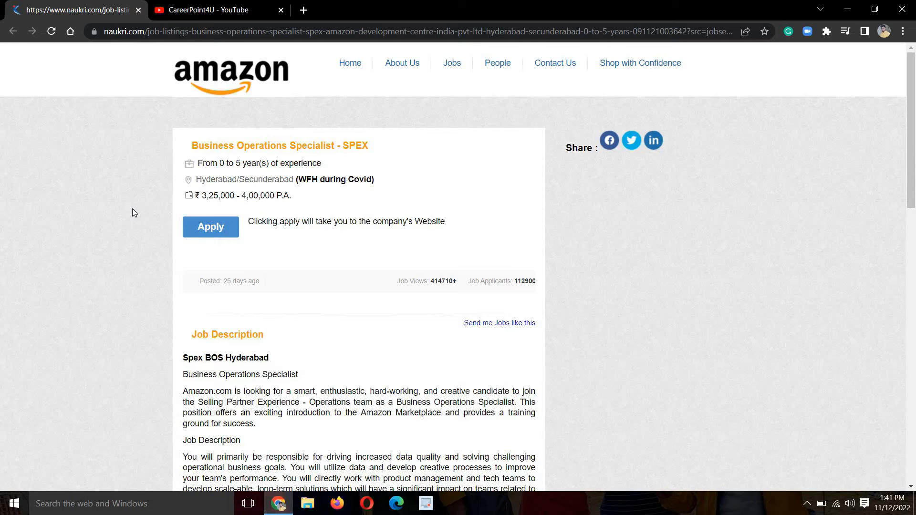
{"action": "mouse_move", "coordinate": [201, 184]}
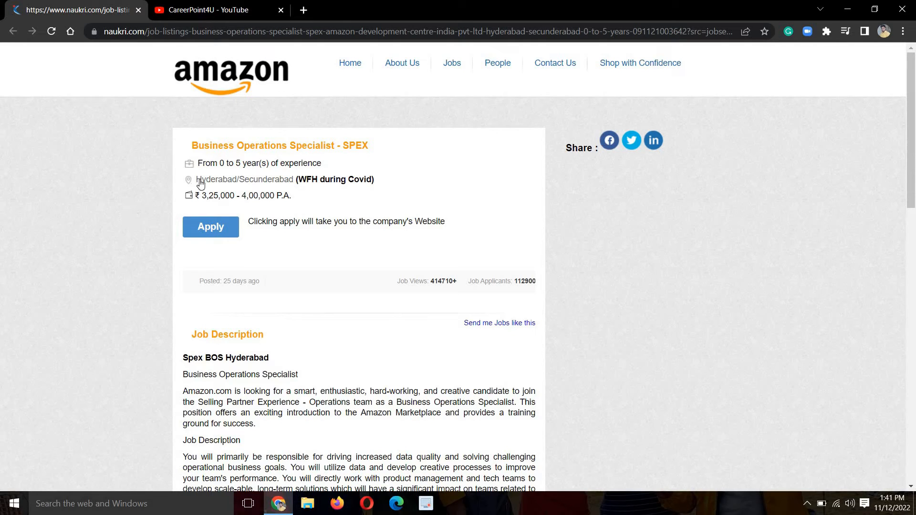
{"action": "mouse_move", "coordinate": [443, 184]}
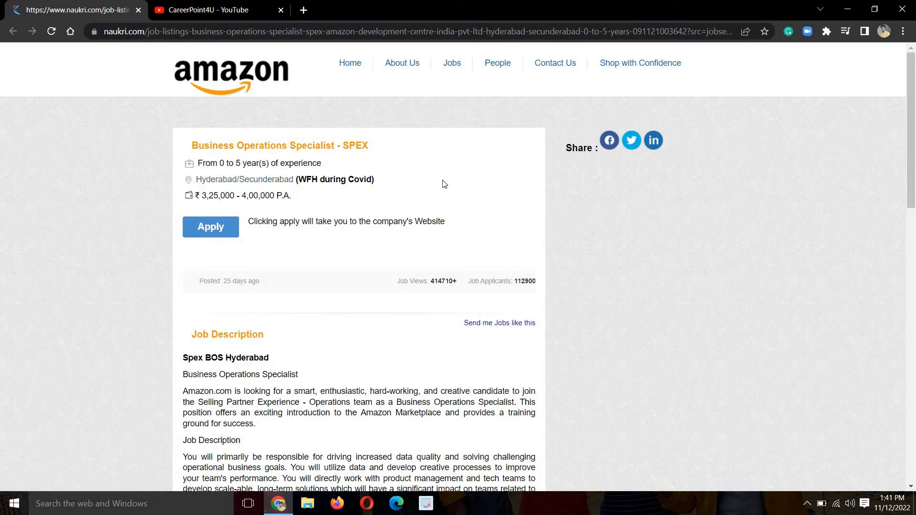
{"action": "mouse_move", "coordinate": [401, 175]}
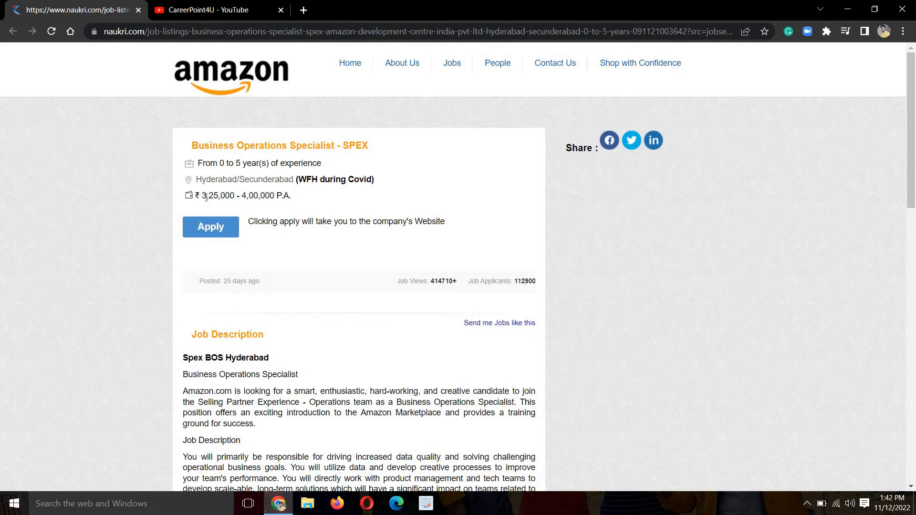
{"action": "left_click_drag", "start_coordinate": [193, 195], "coordinate": [241, 196]}
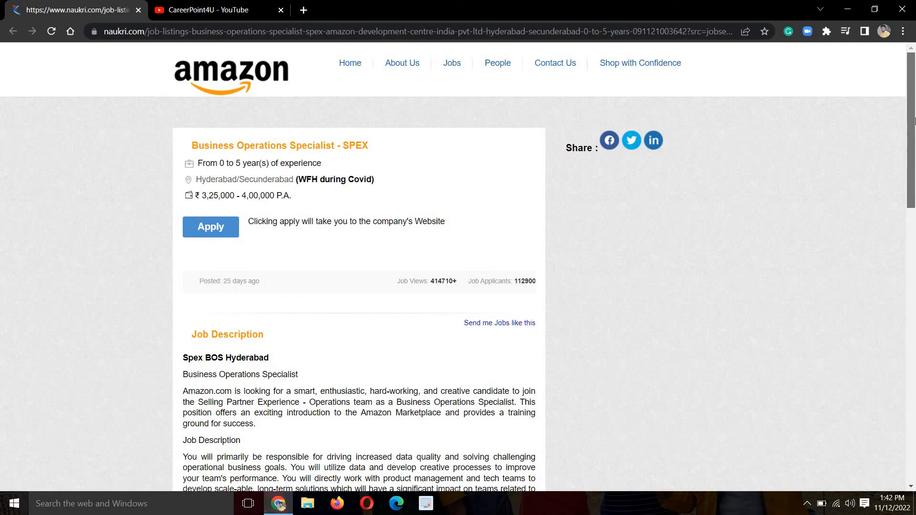
- Scroll the Amazon listing down to Basic Qualifications, Keyskills and Education
{"action": "scroll", "scroll_direction": "down", "scroll_amount": 3}
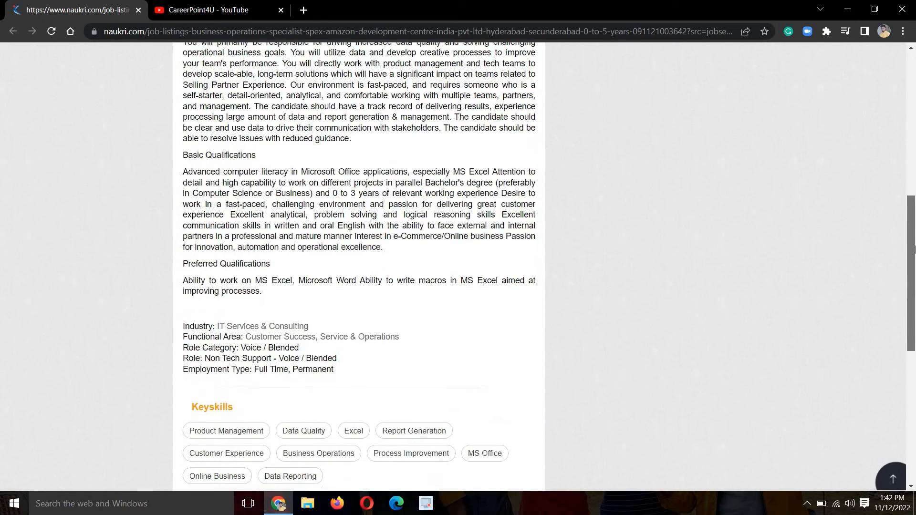
{"action": "scroll", "scroll_direction": "down", "scroll_amount": 3}
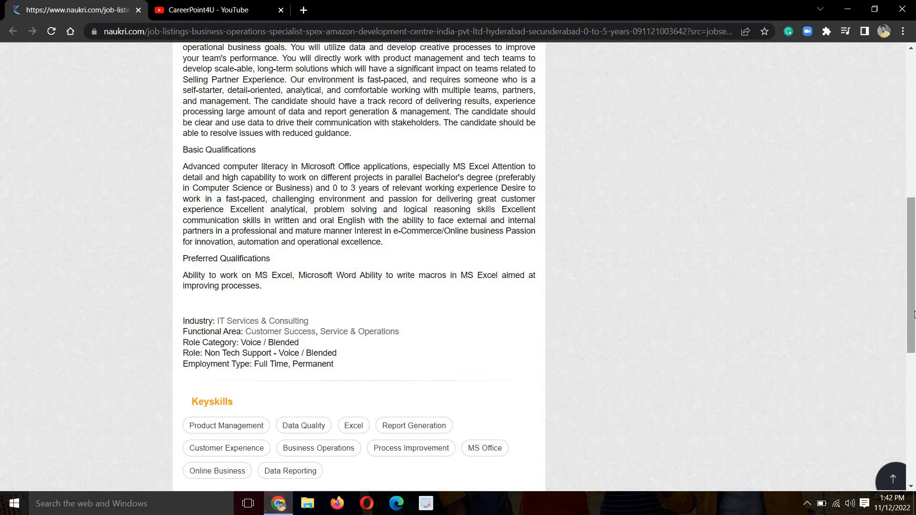
{"action": "scroll", "scroll_direction": "down", "scroll_amount": 3}
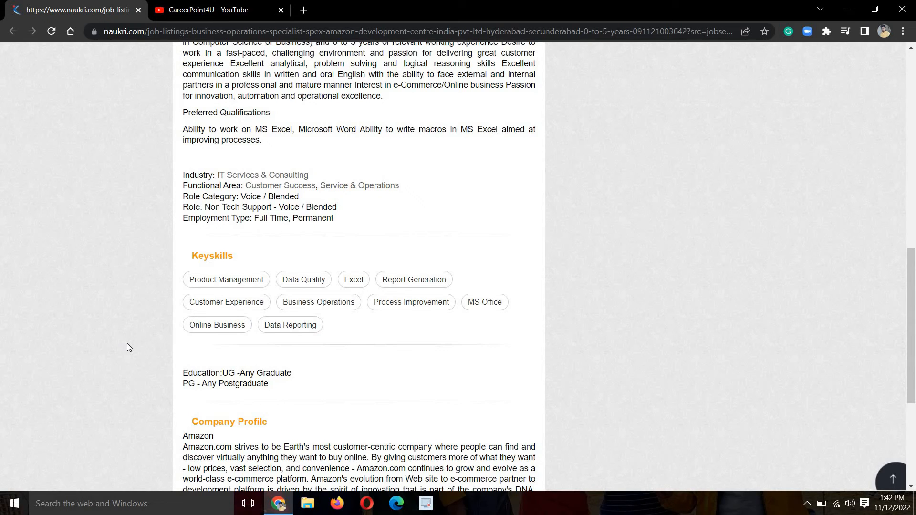
{"action": "mouse_move", "coordinate": [221, 395]}
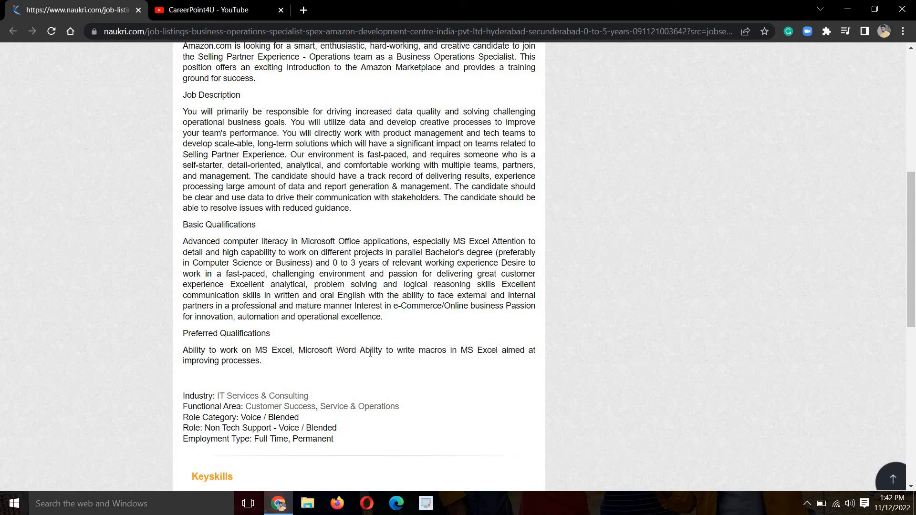
{"action": "mouse_move", "coordinate": [498, 361]}
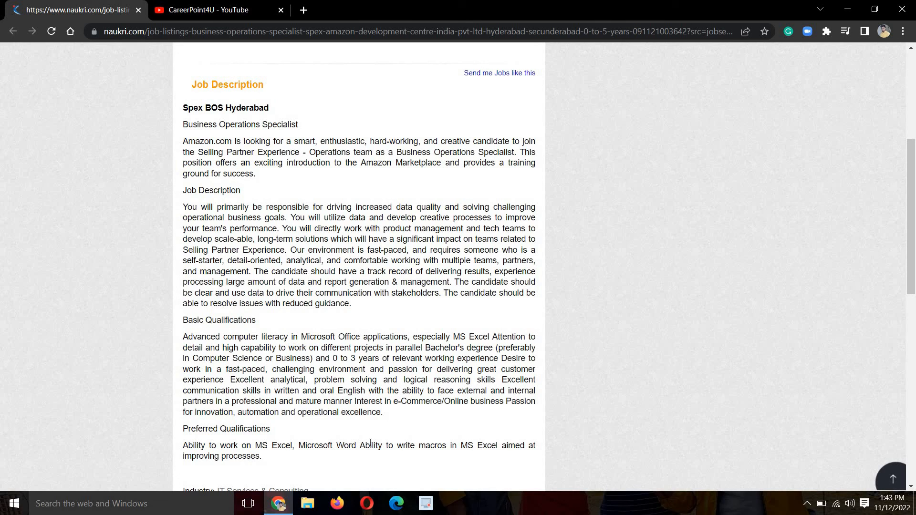
{"action": "mouse_move", "coordinate": [125, 336]}
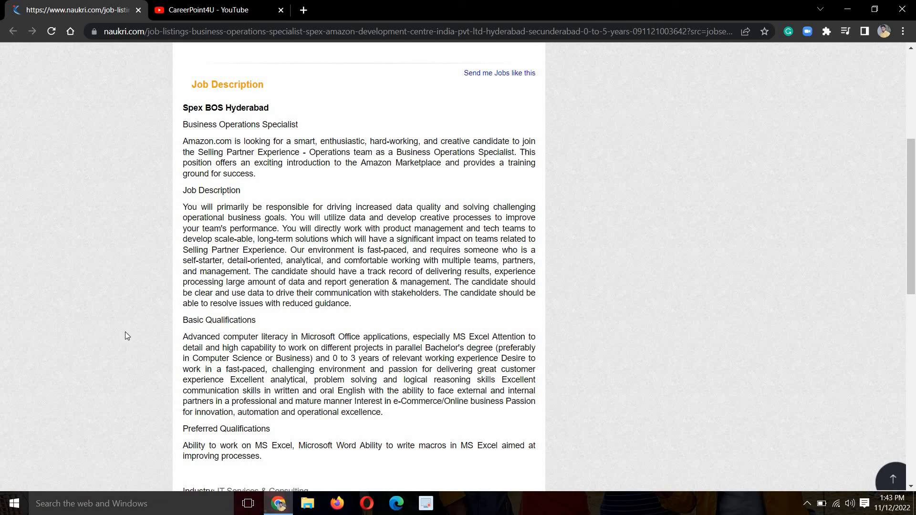
{"action": "mouse_move", "coordinate": [835, 193]}
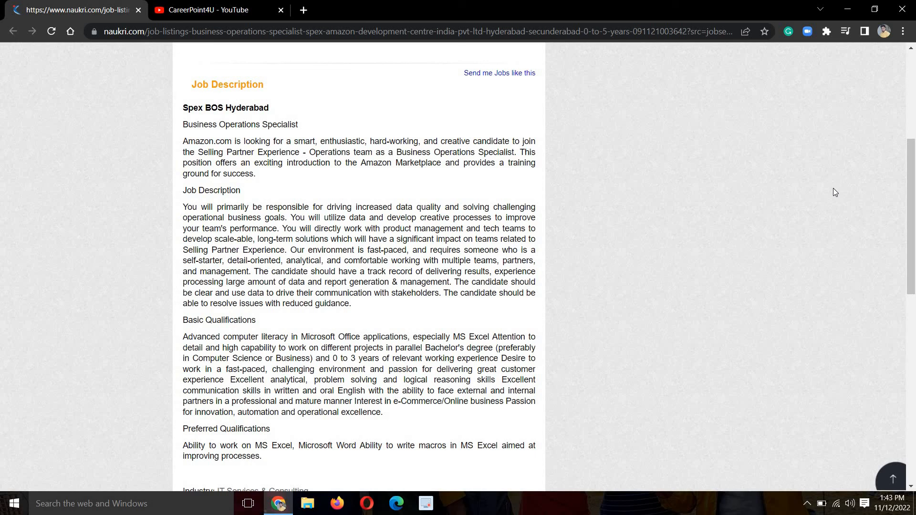